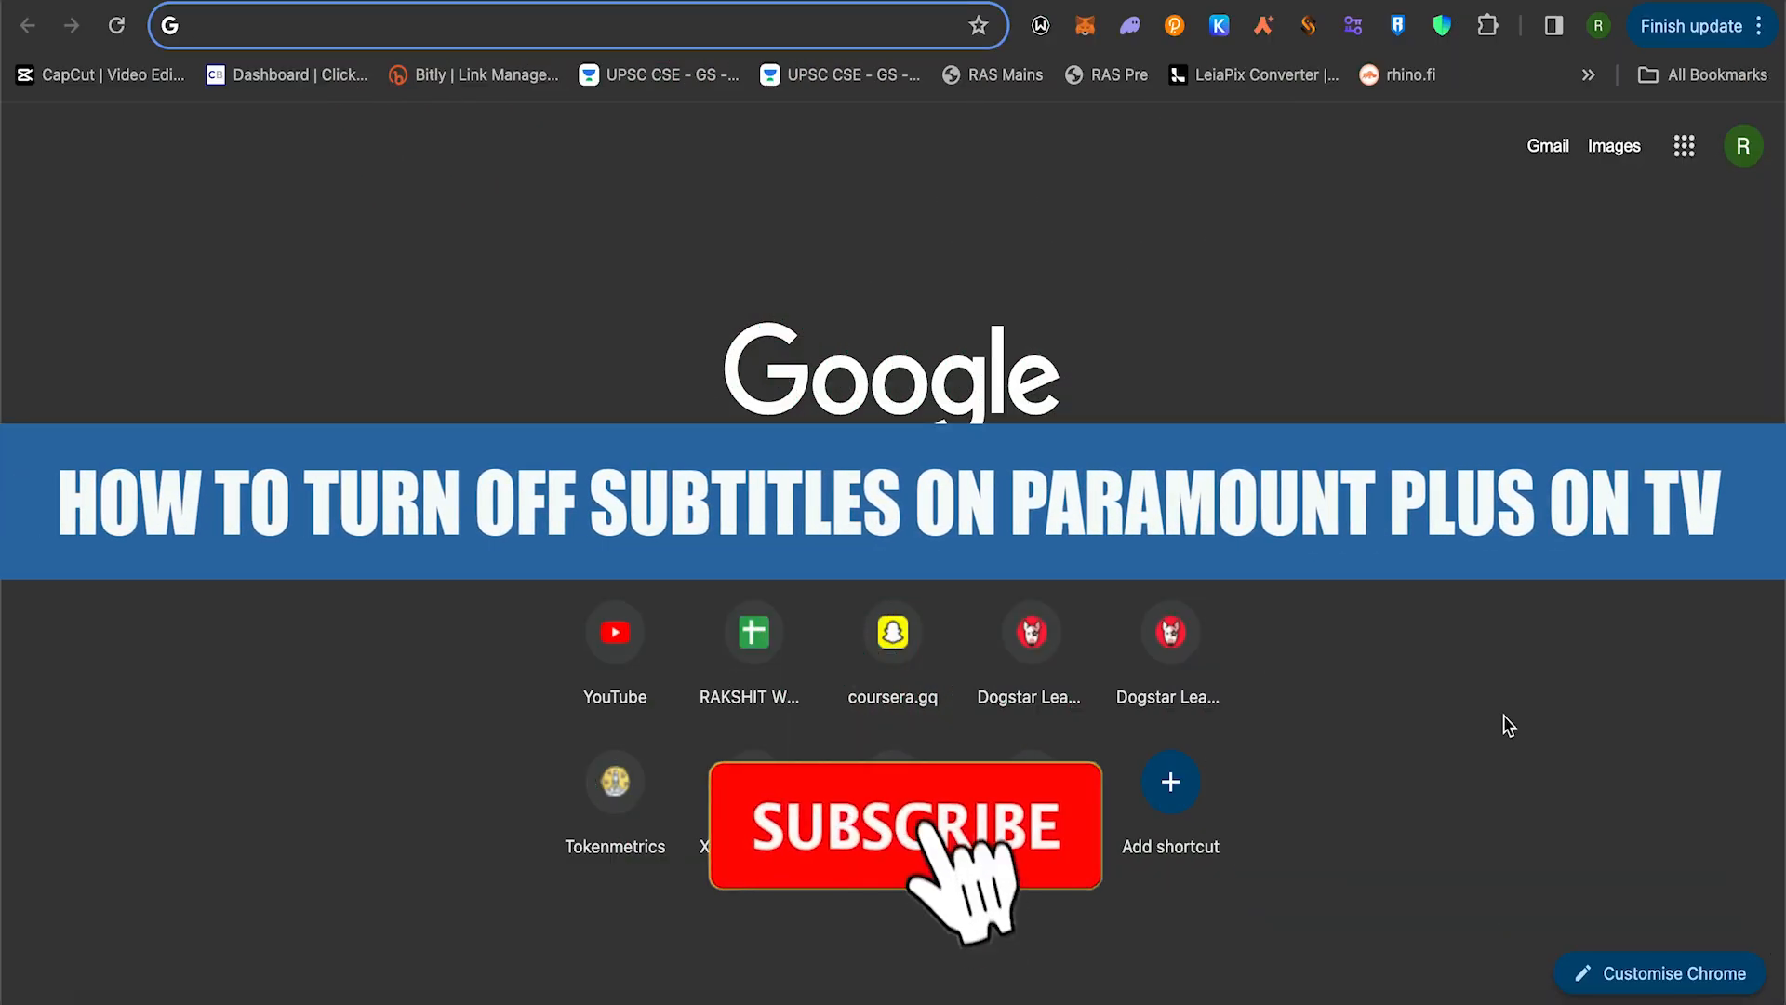
Open the Paramount+ help article on closed captions and audio descriptions in Chrome
click(903, 827)
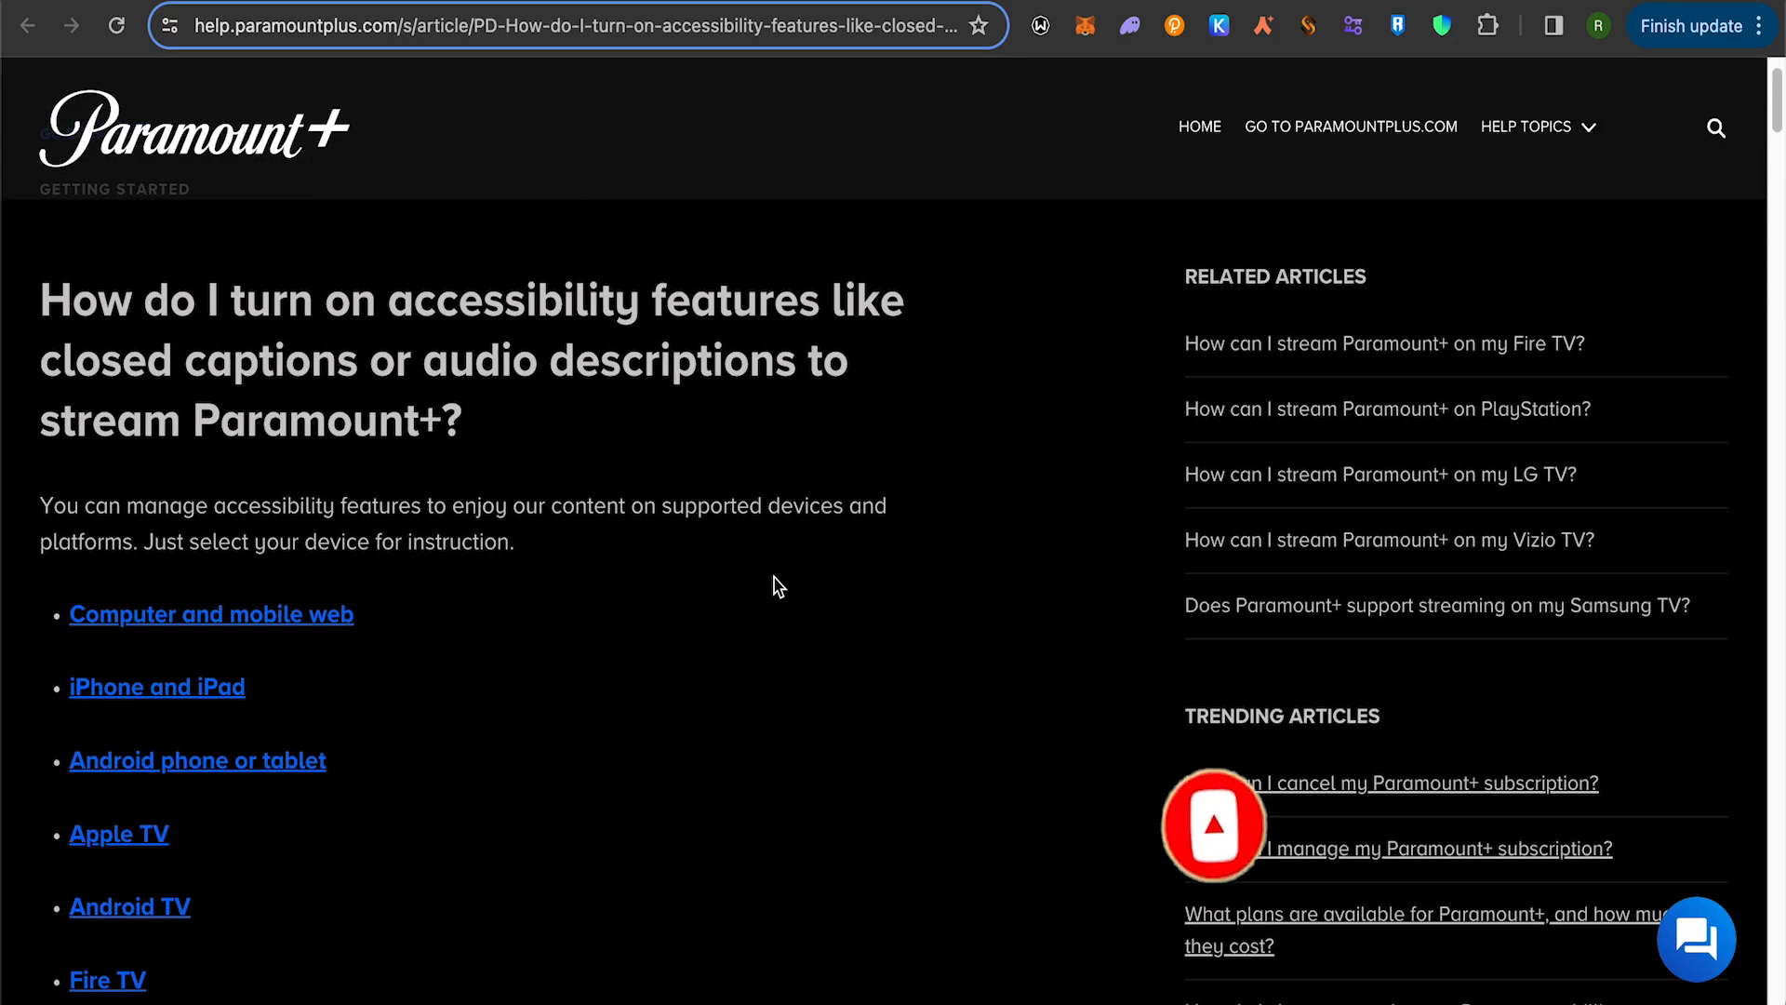
Scroll to the device list covering Roku, LG, Samsung, Vizio TVs, Xbox and PlayStation
scroll(down, 3)
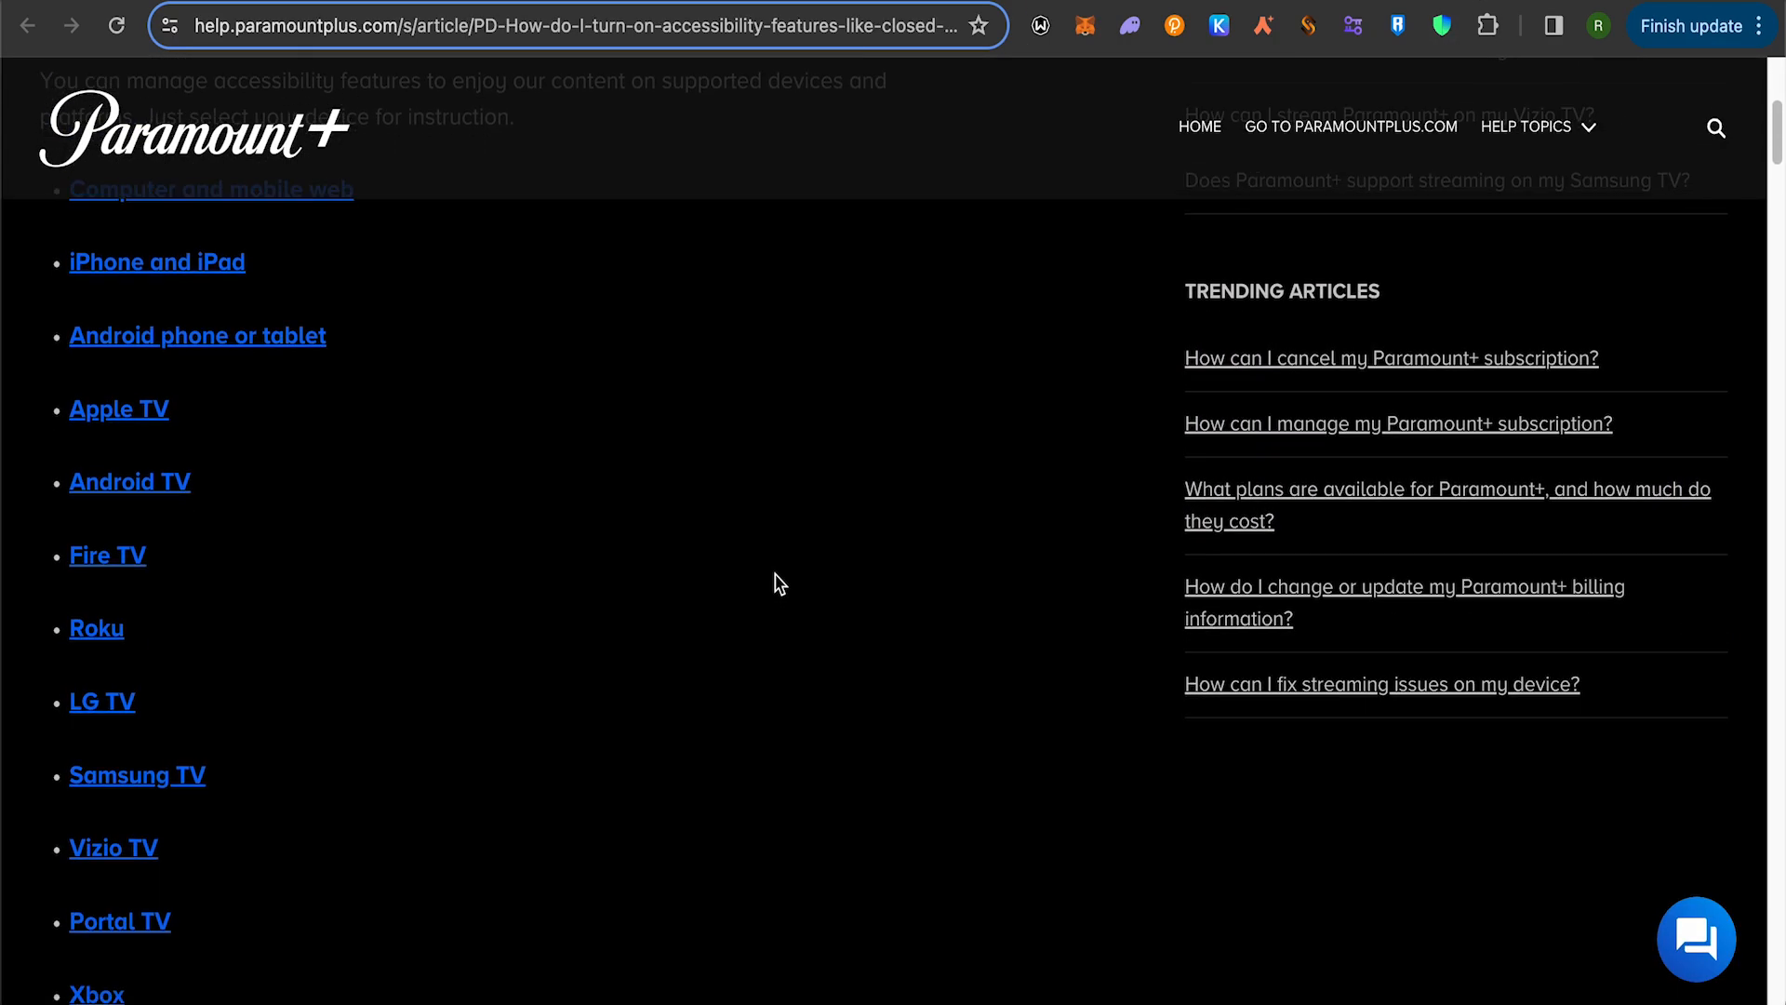
scroll(down, 3)
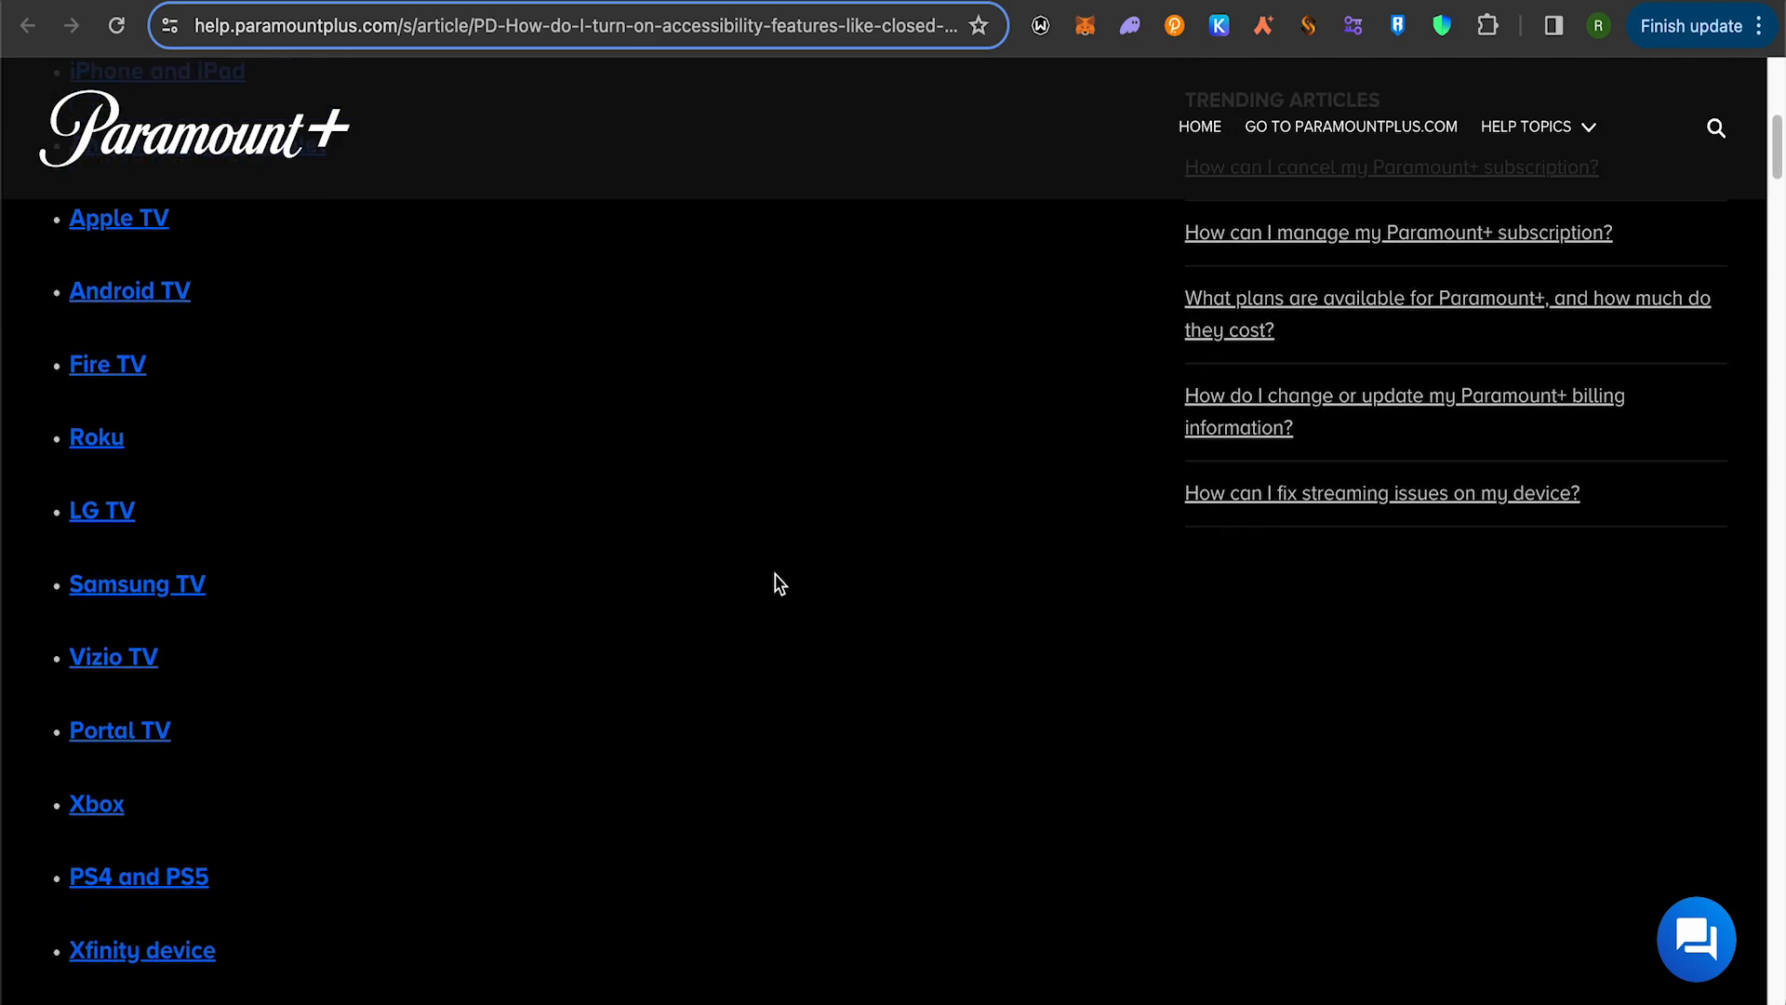
scroll(up, 3)
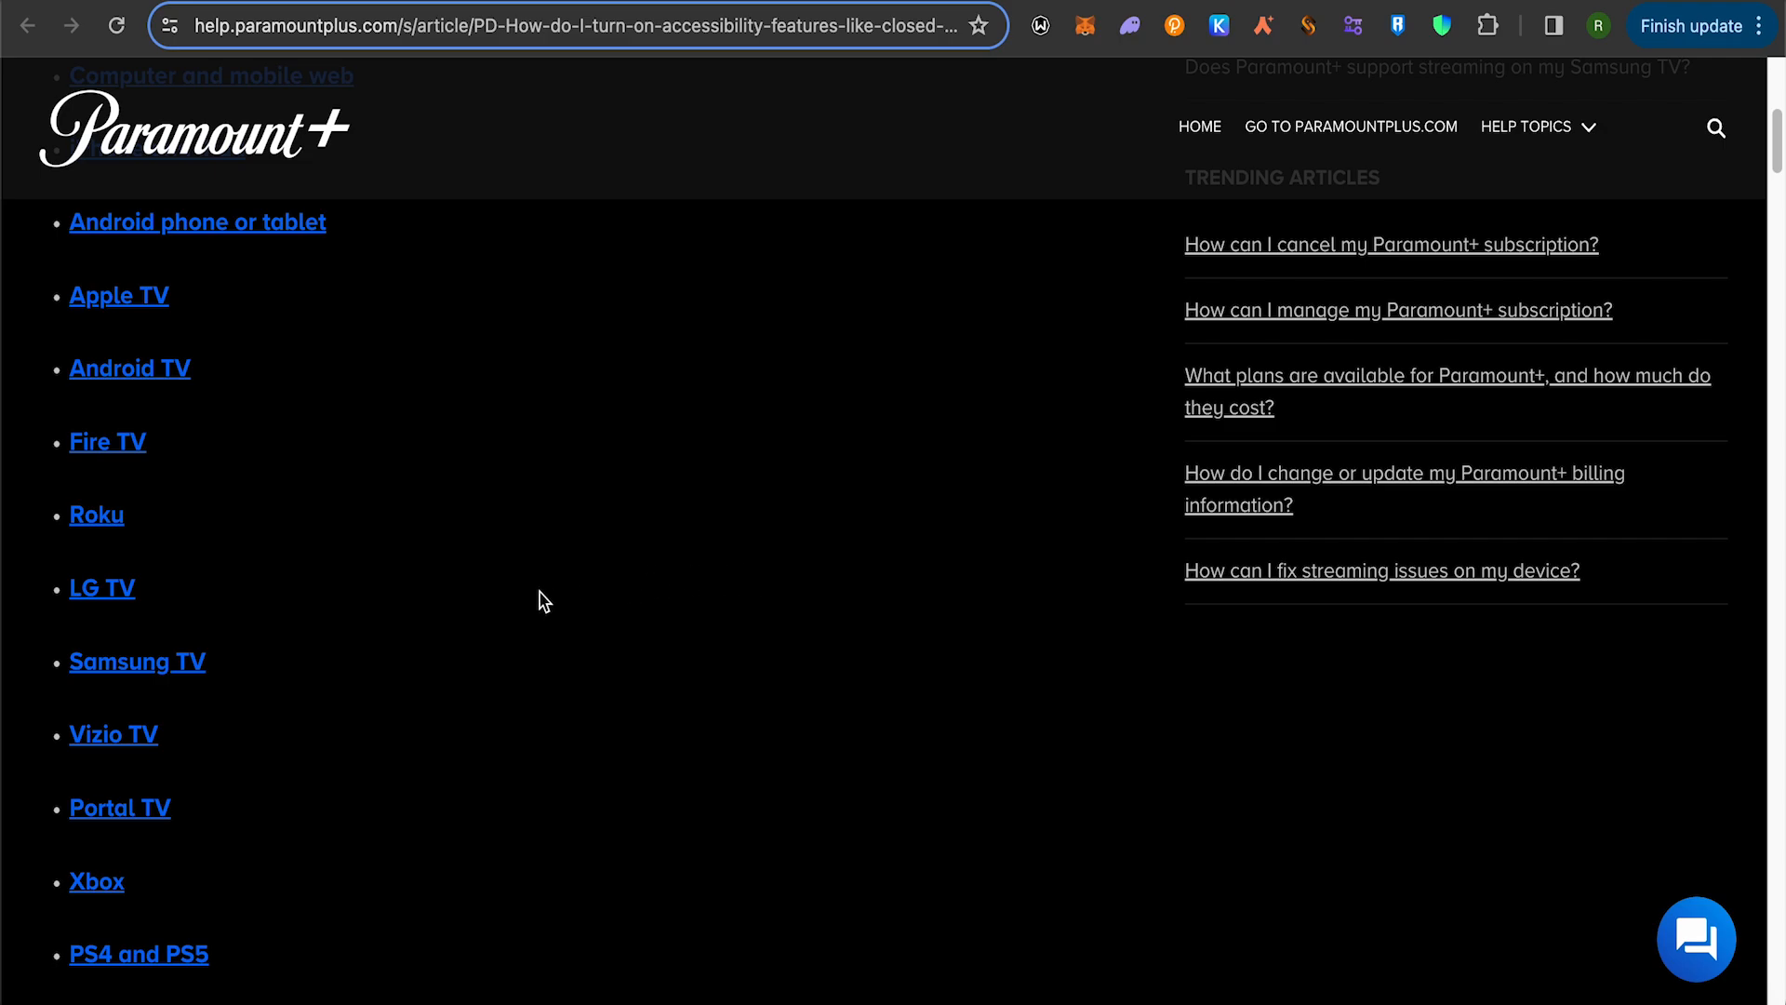
mouse_move(513, 562)
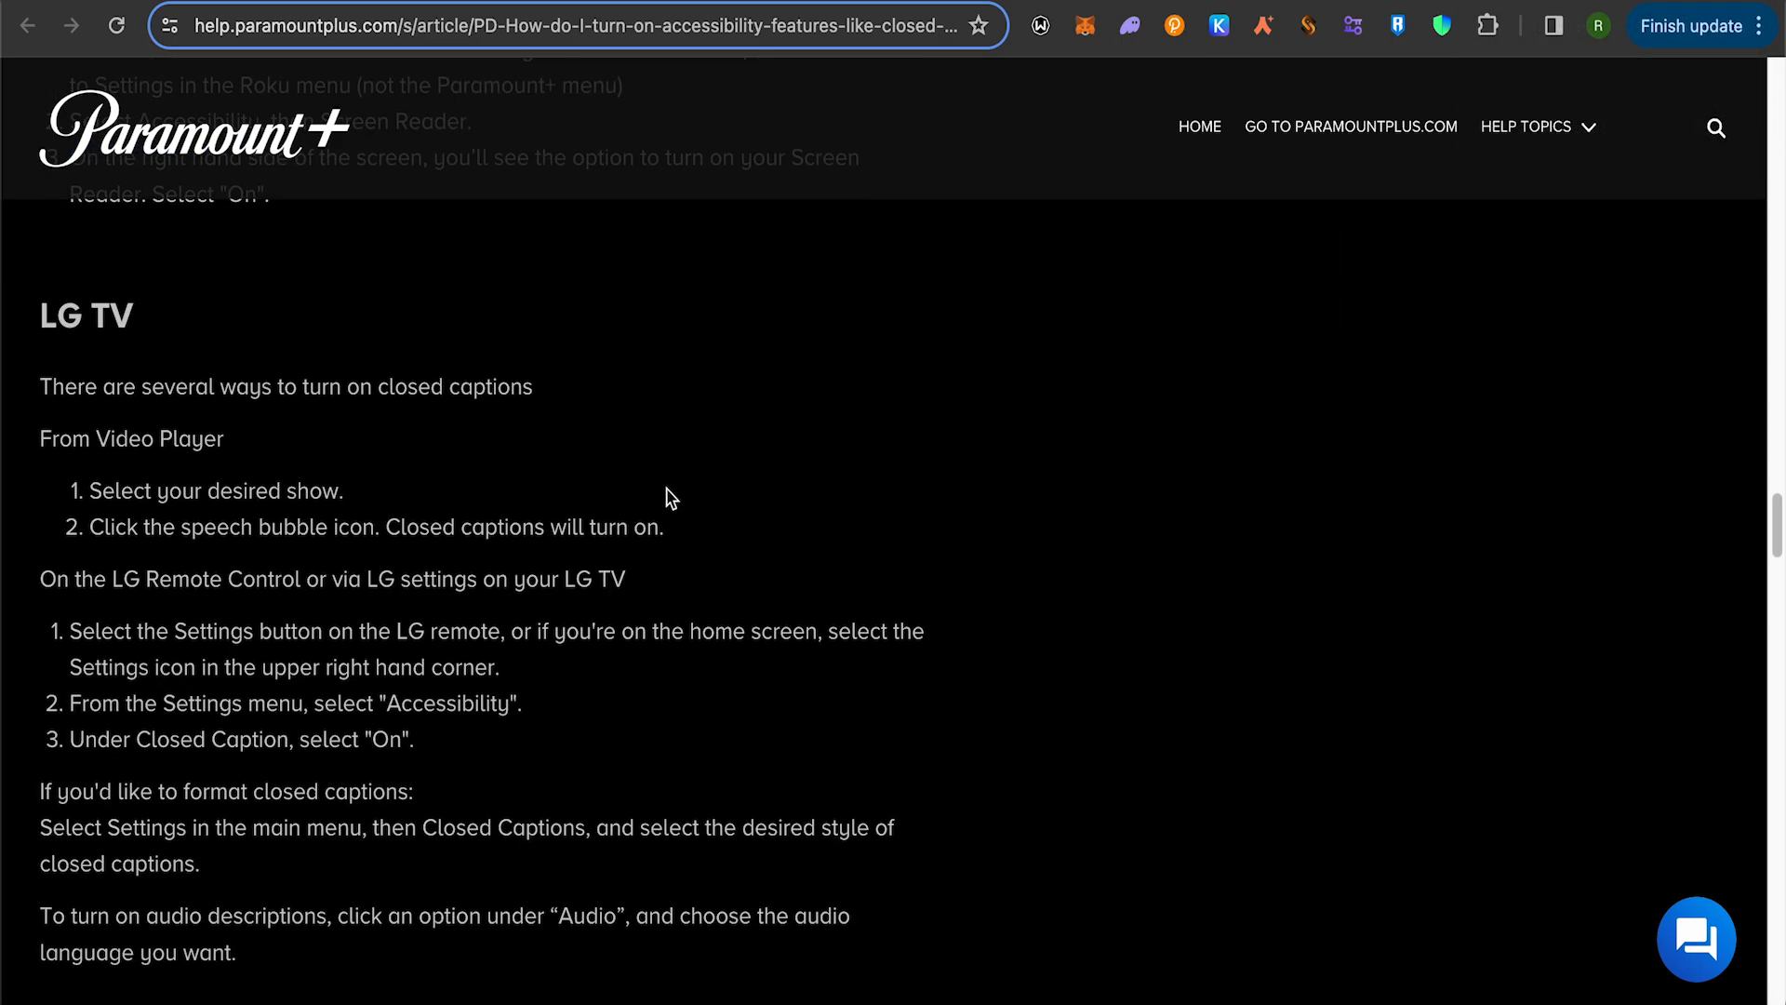
mouse_move(308, 527)
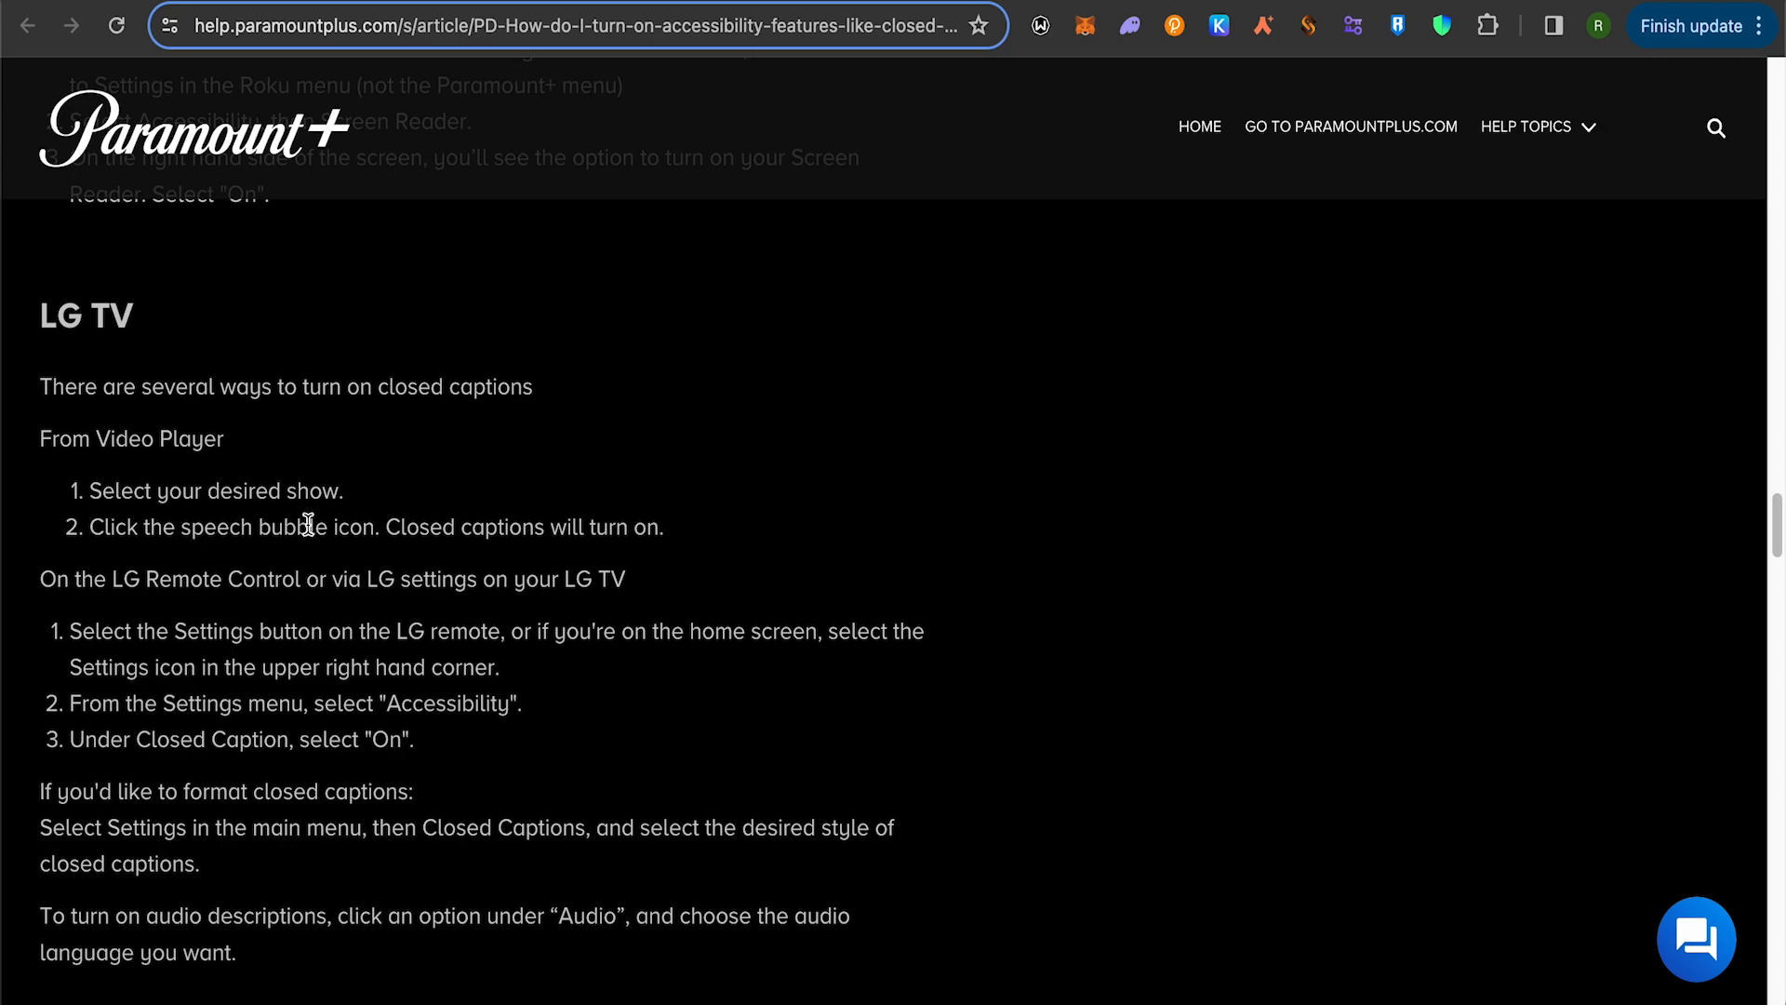
mouse_move(313, 520)
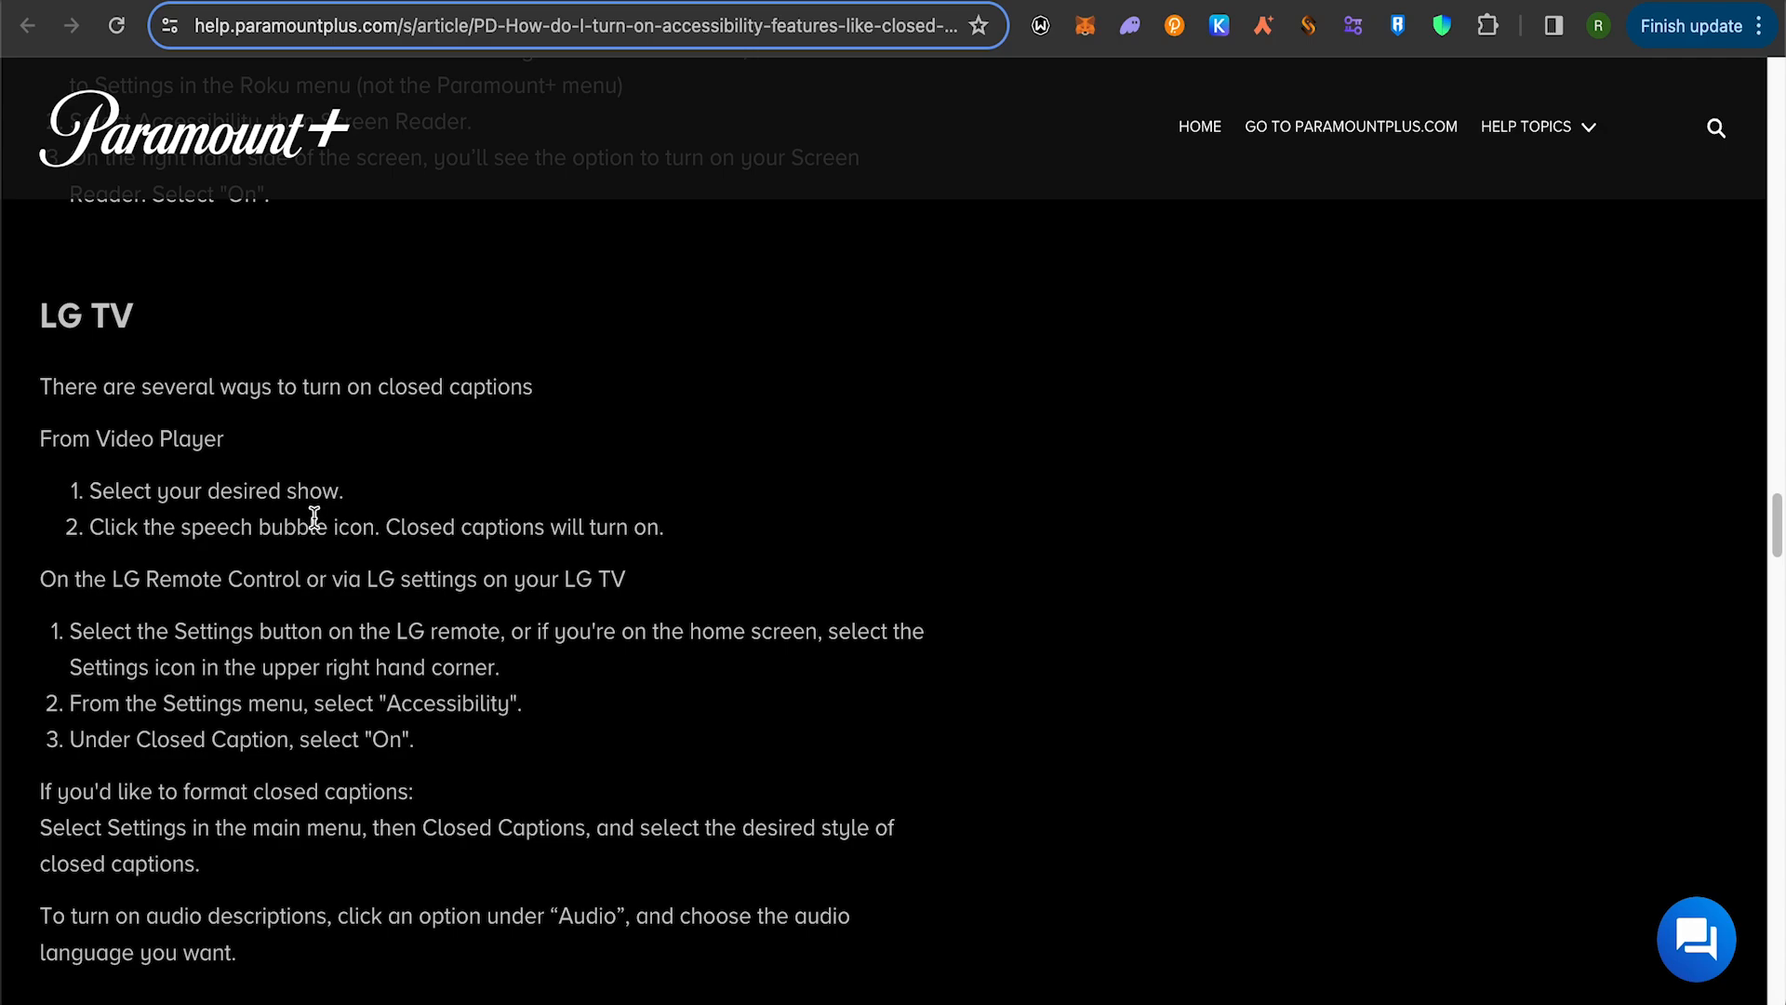
mouse_move(403, 501)
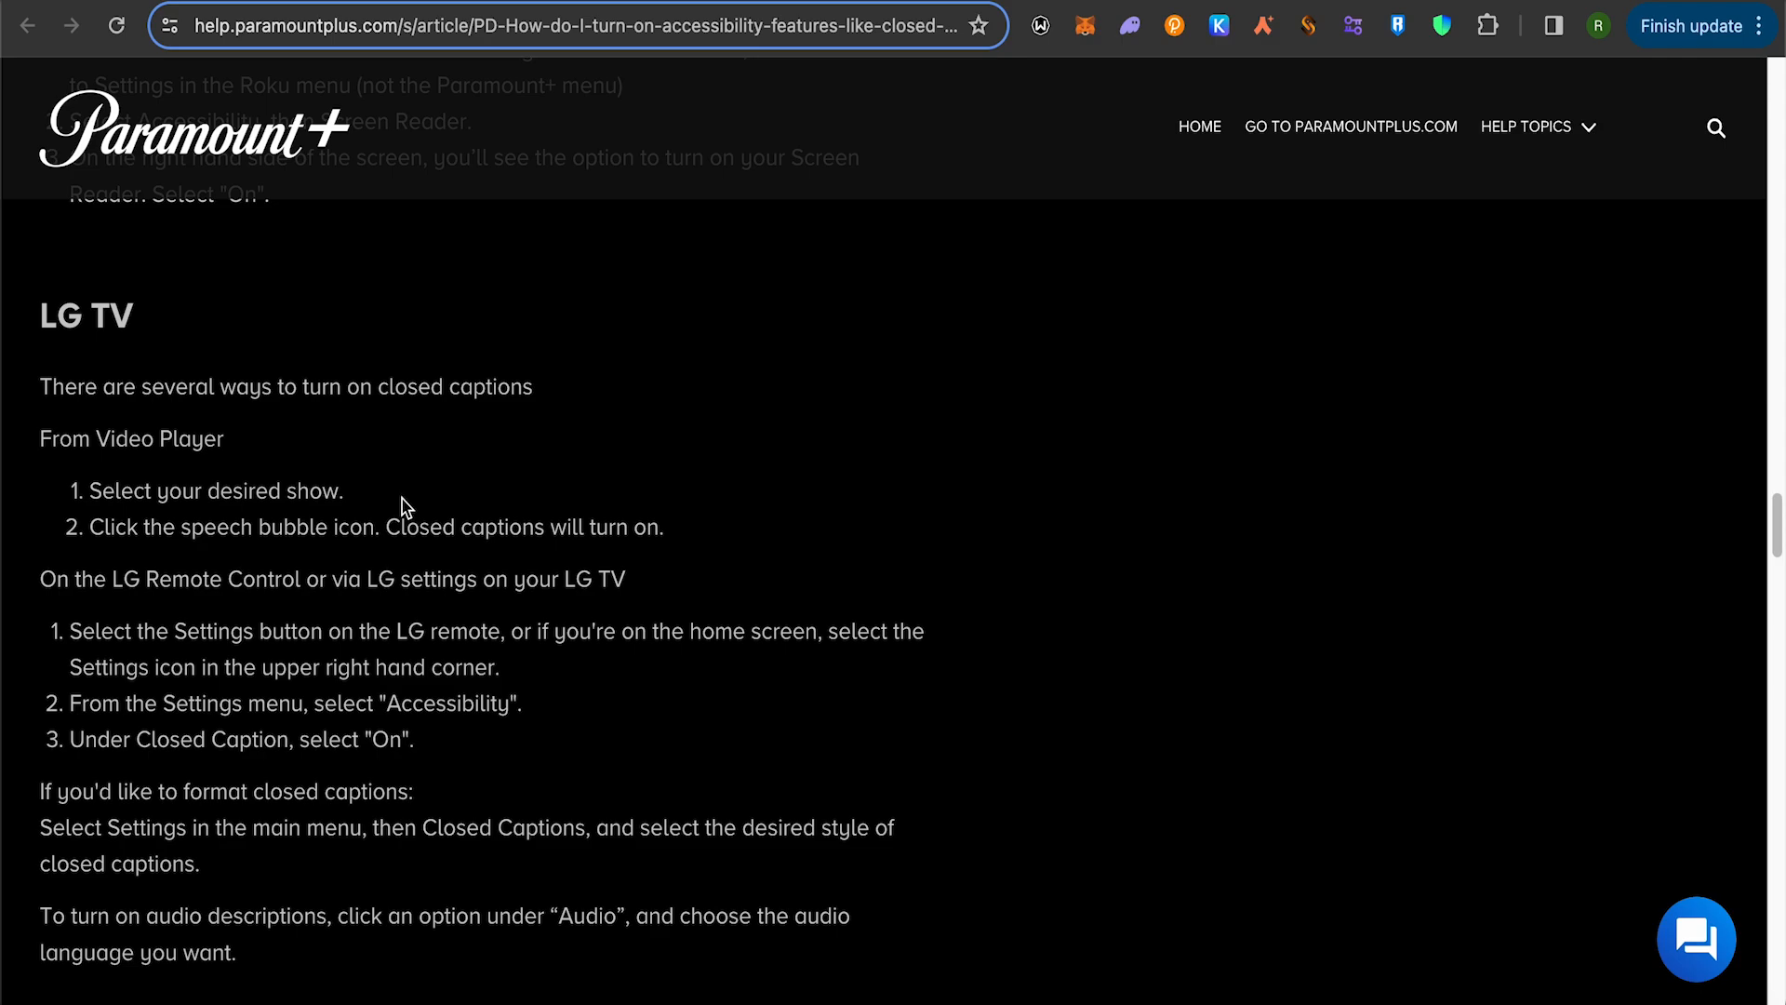
mouse_move(381, 530)
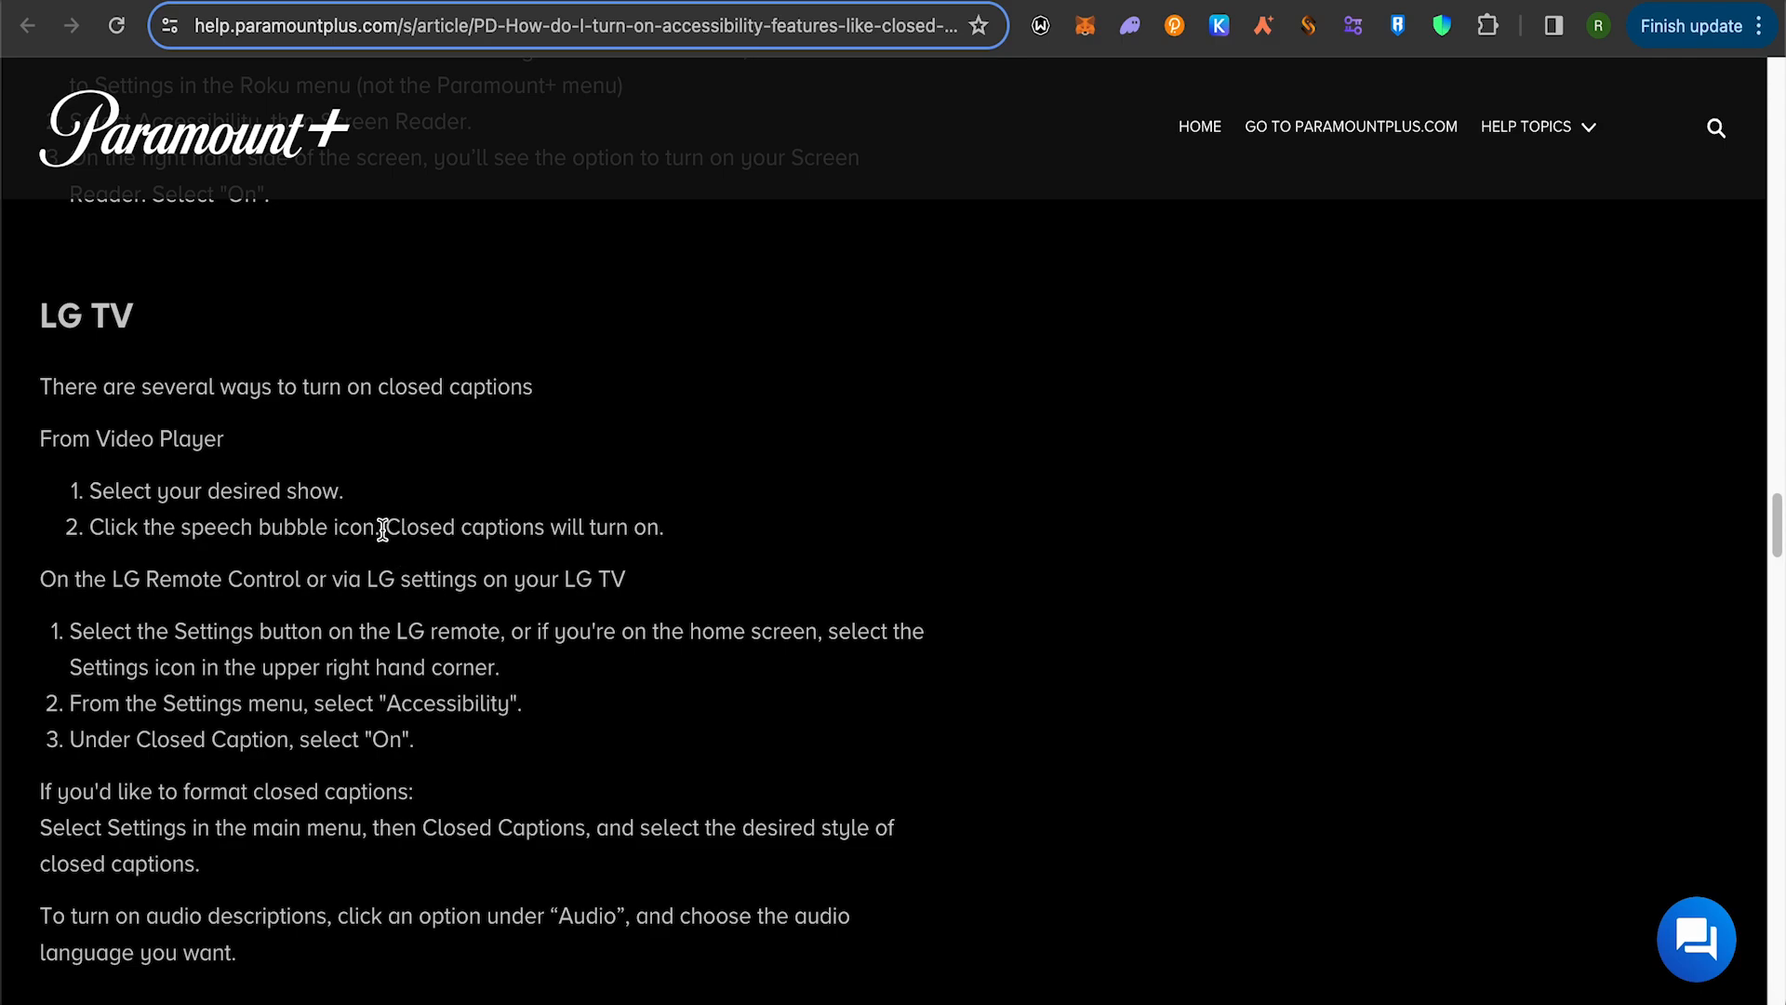
mouse_move(473, 521)
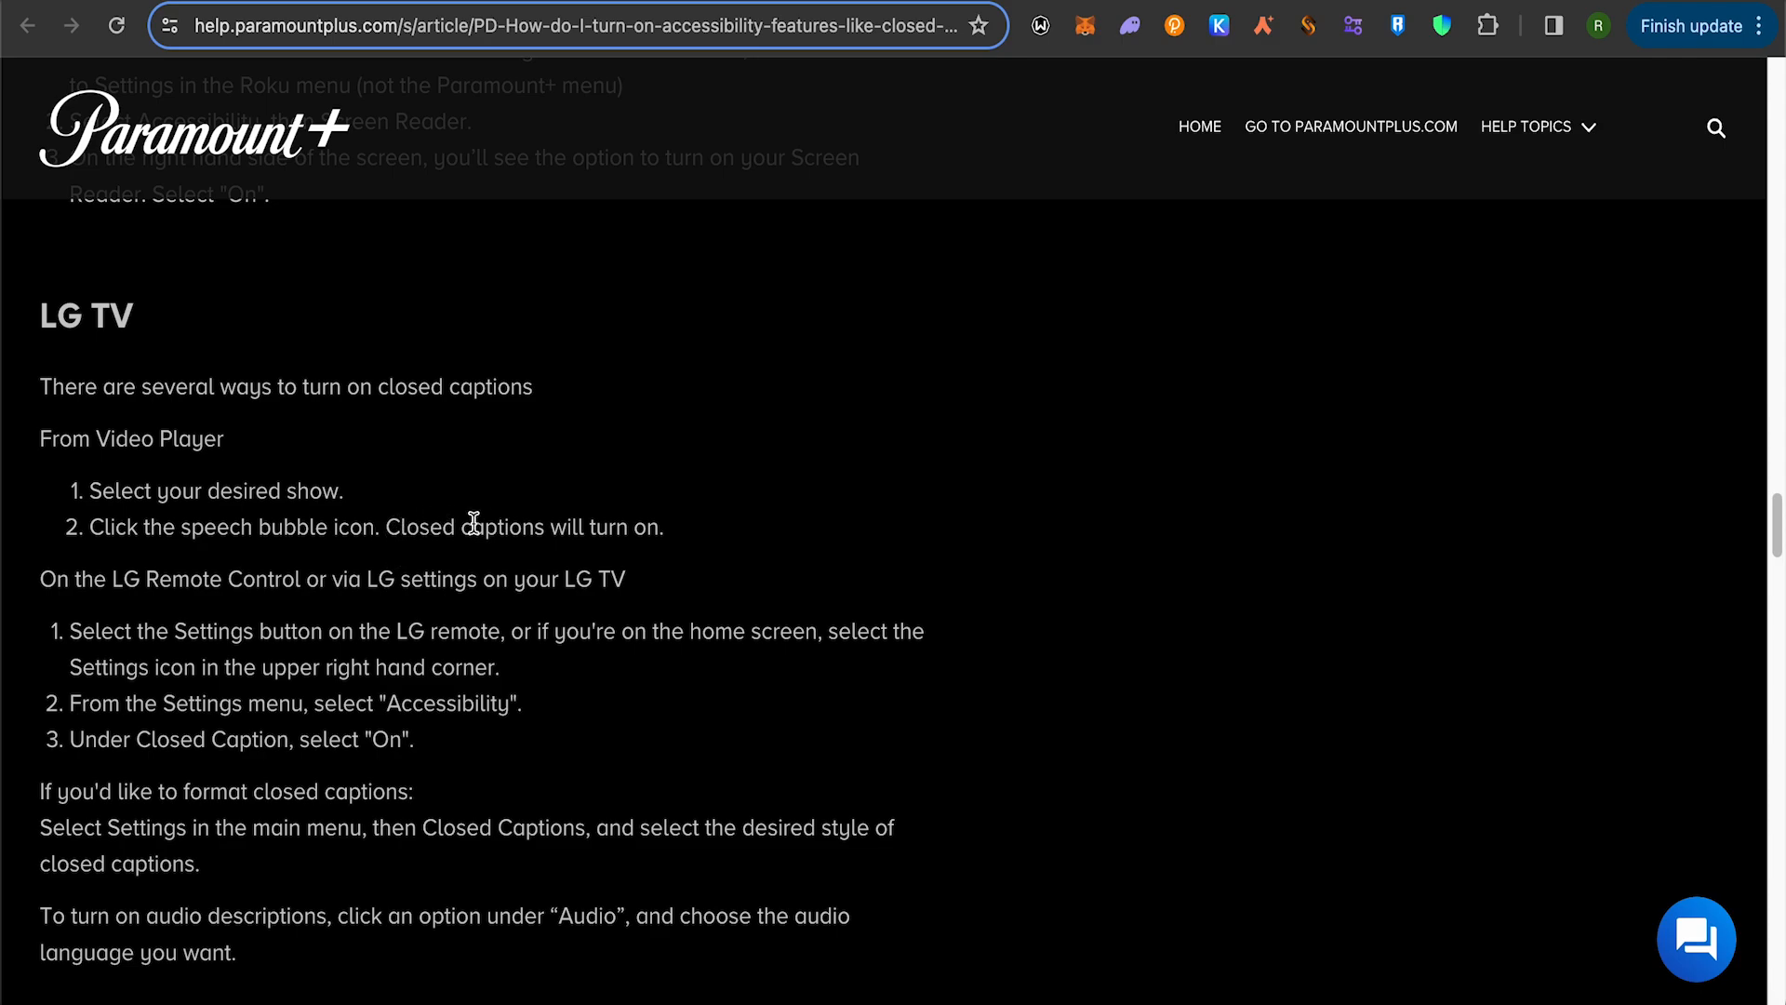
mouse_move(543, 526)
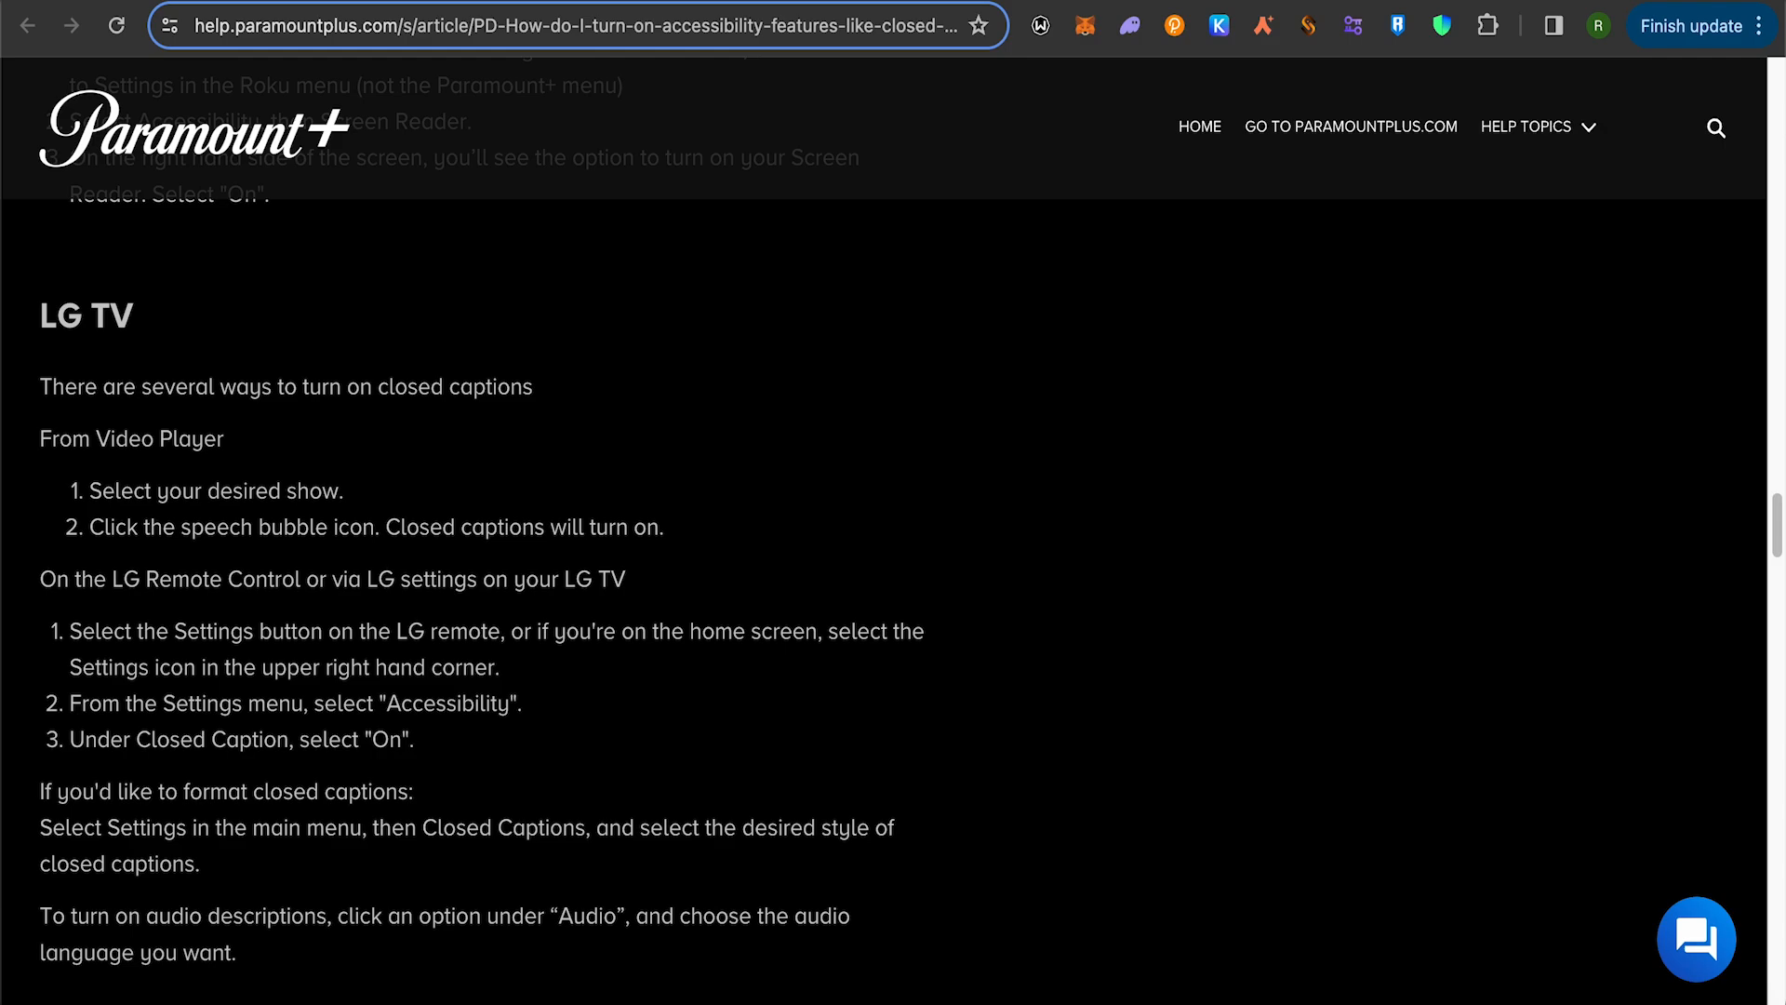
Highlight 'CC' in the Samsung TV caption steps, then scroll on to Vizio TV
scroll(down, 3)
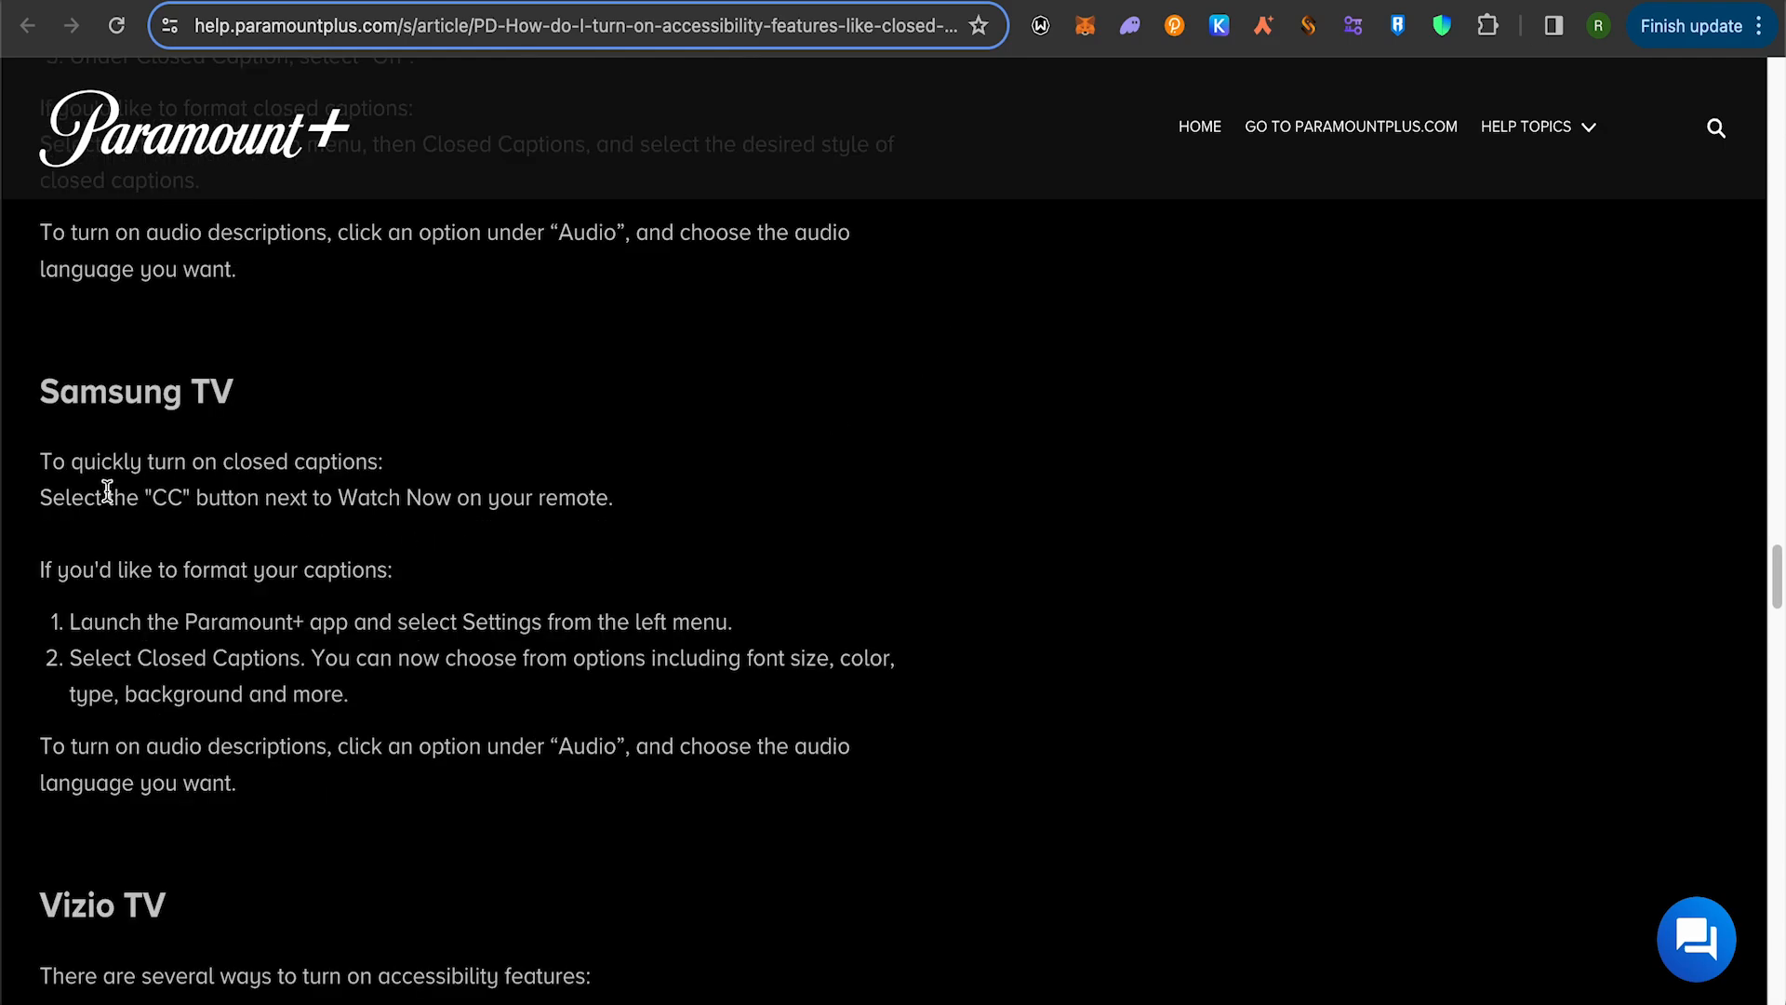
double_click(172, 497)
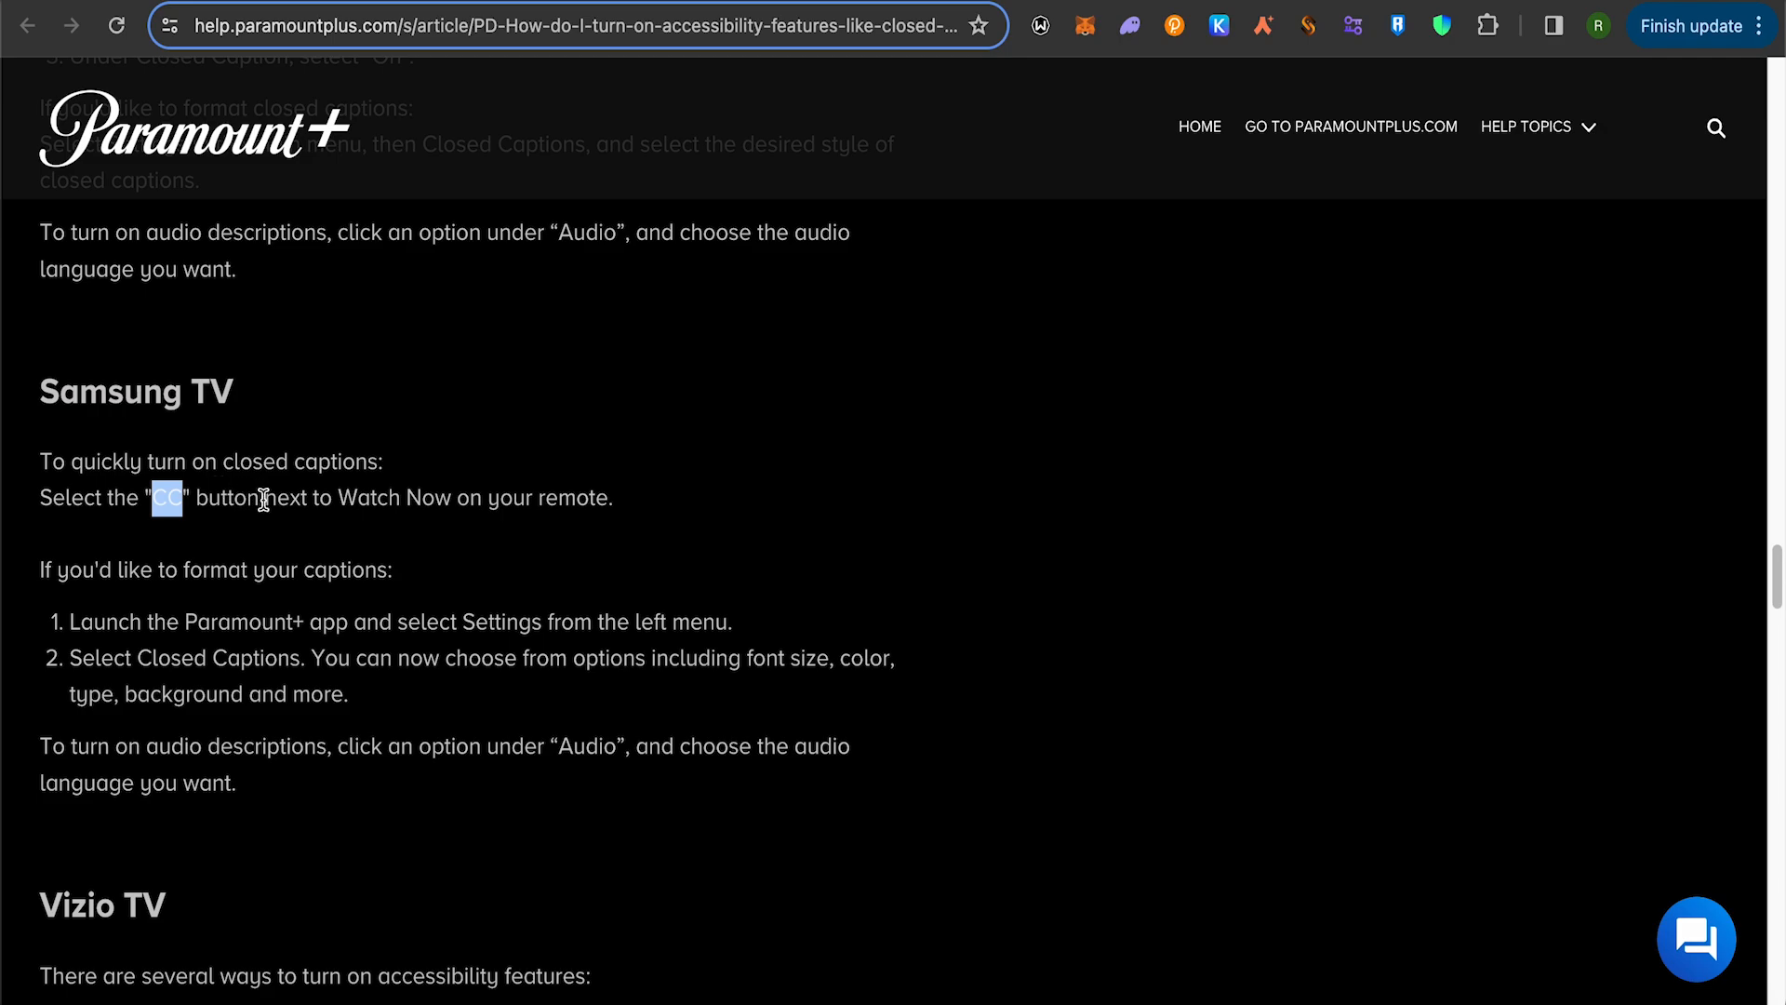
mouse_move(384, 546)
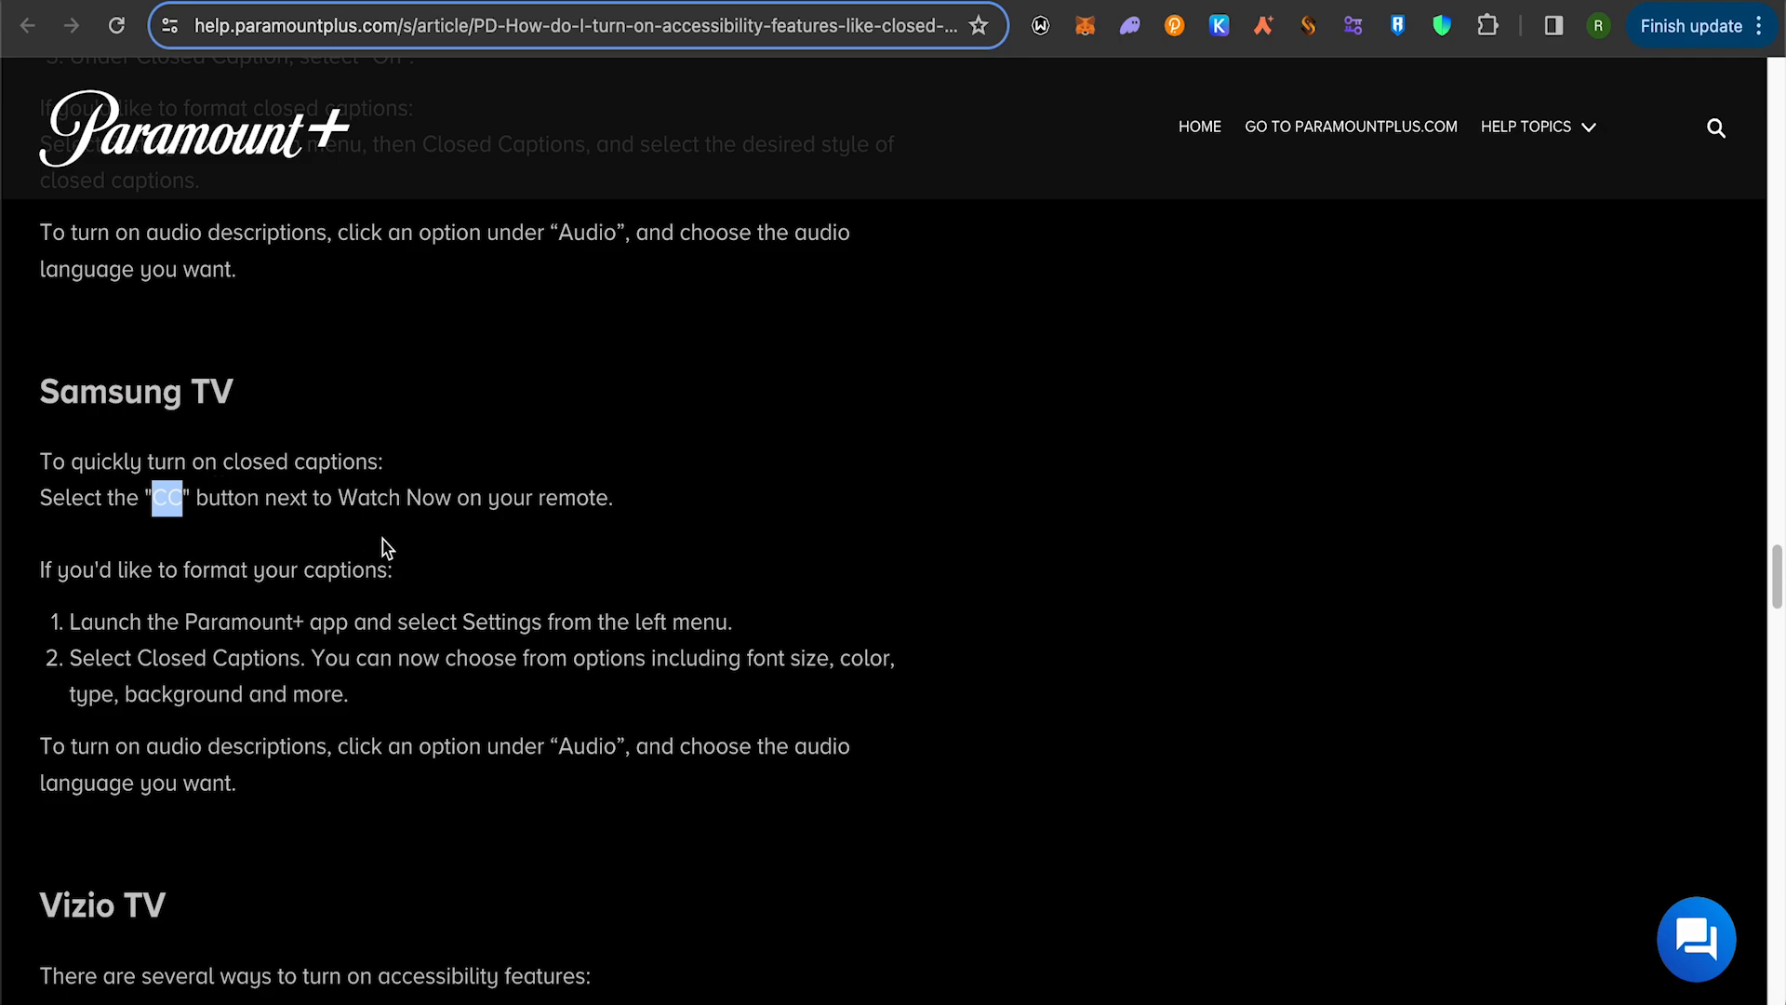
mouse_move(316, 659)
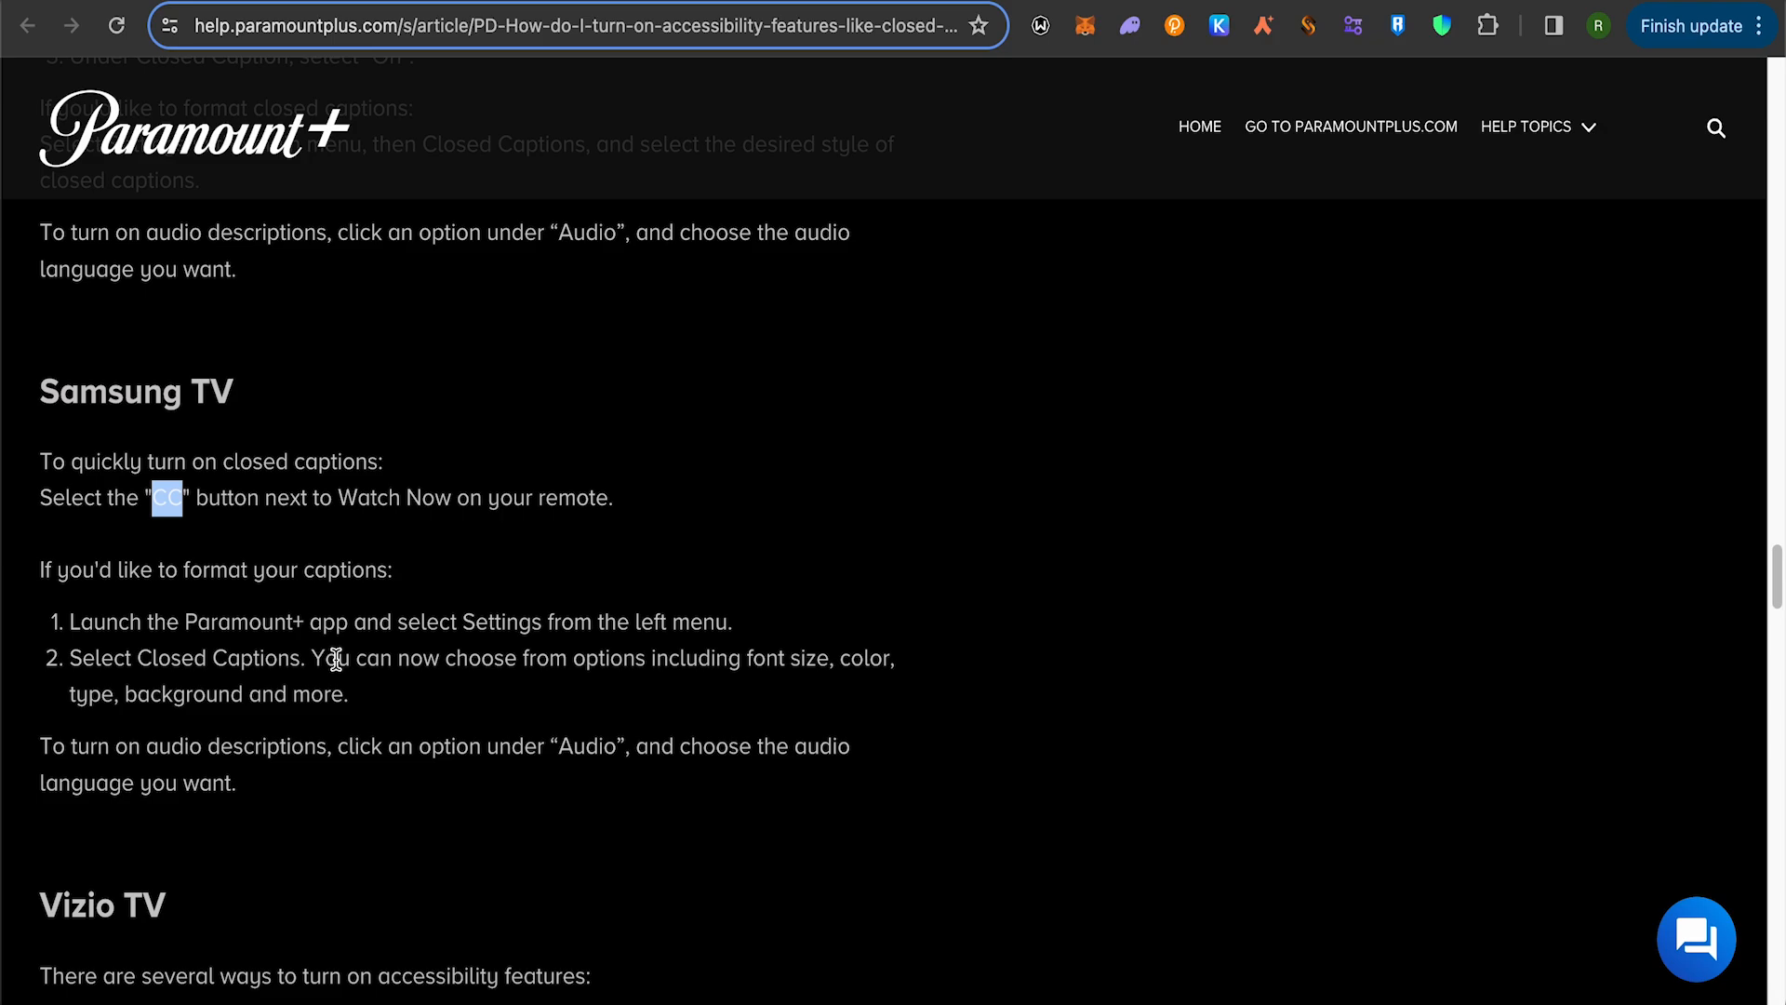
scroll(down, 3)
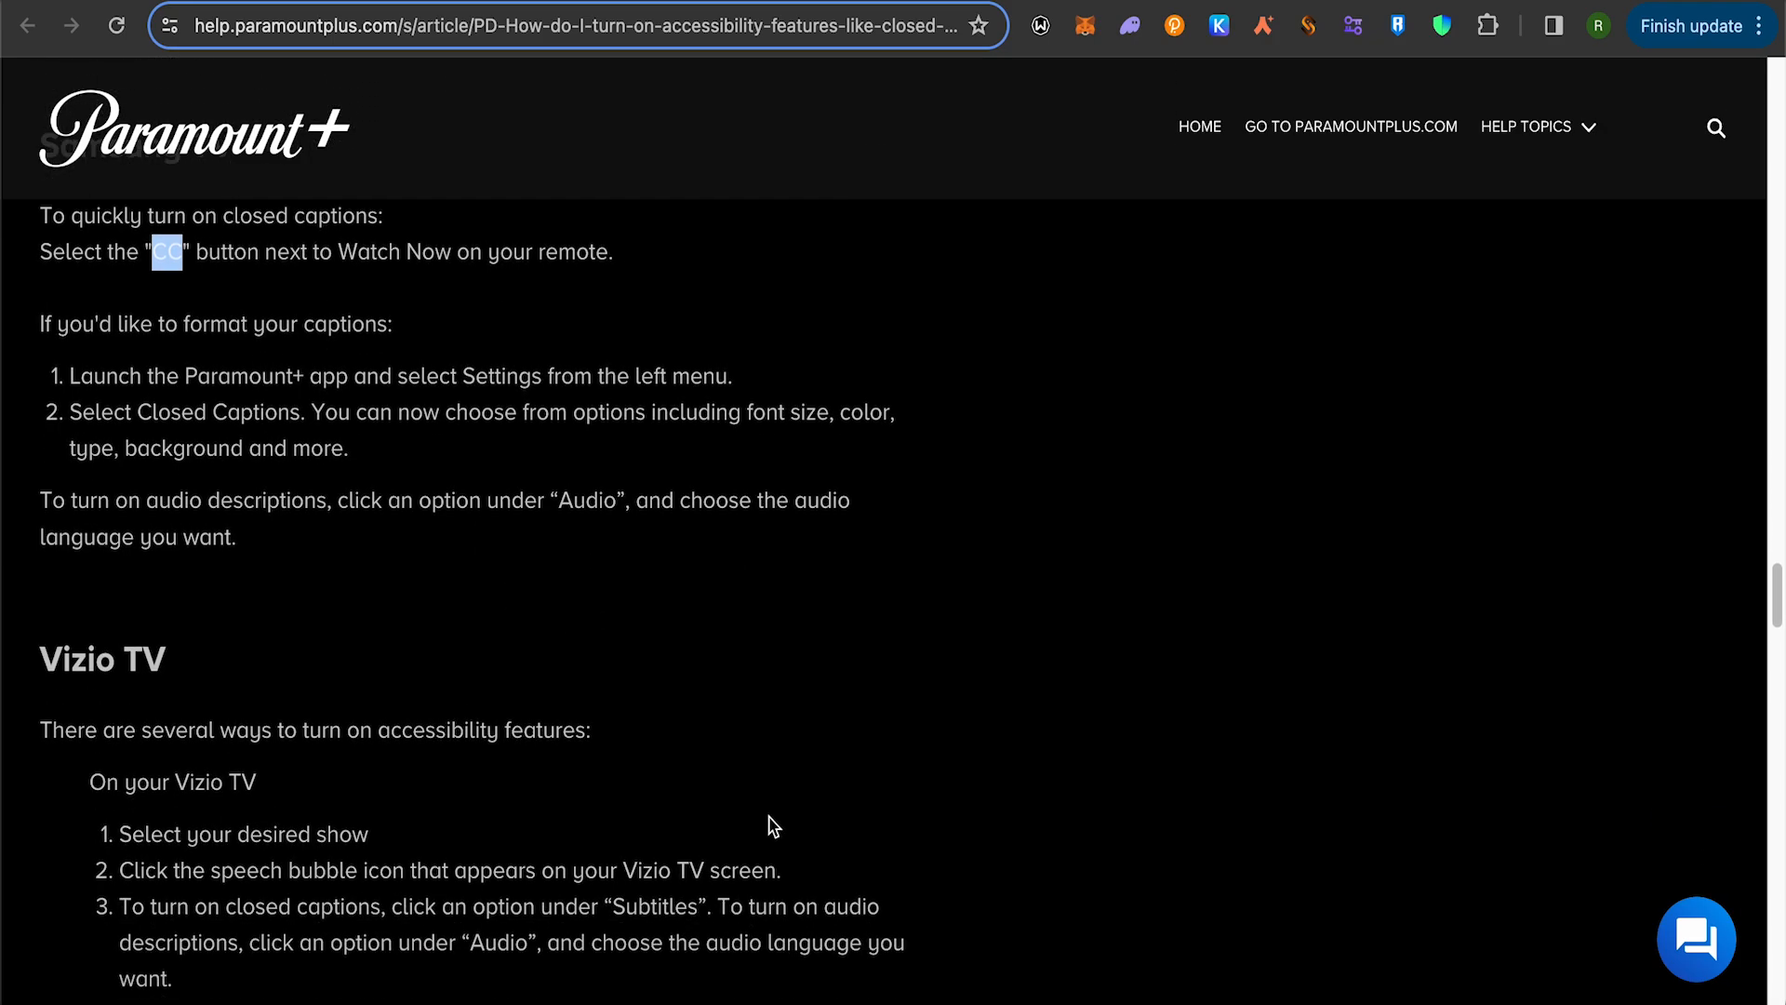
Go back to the device links list, from Android phones to PS4 and PS5
scroll(down, 3)
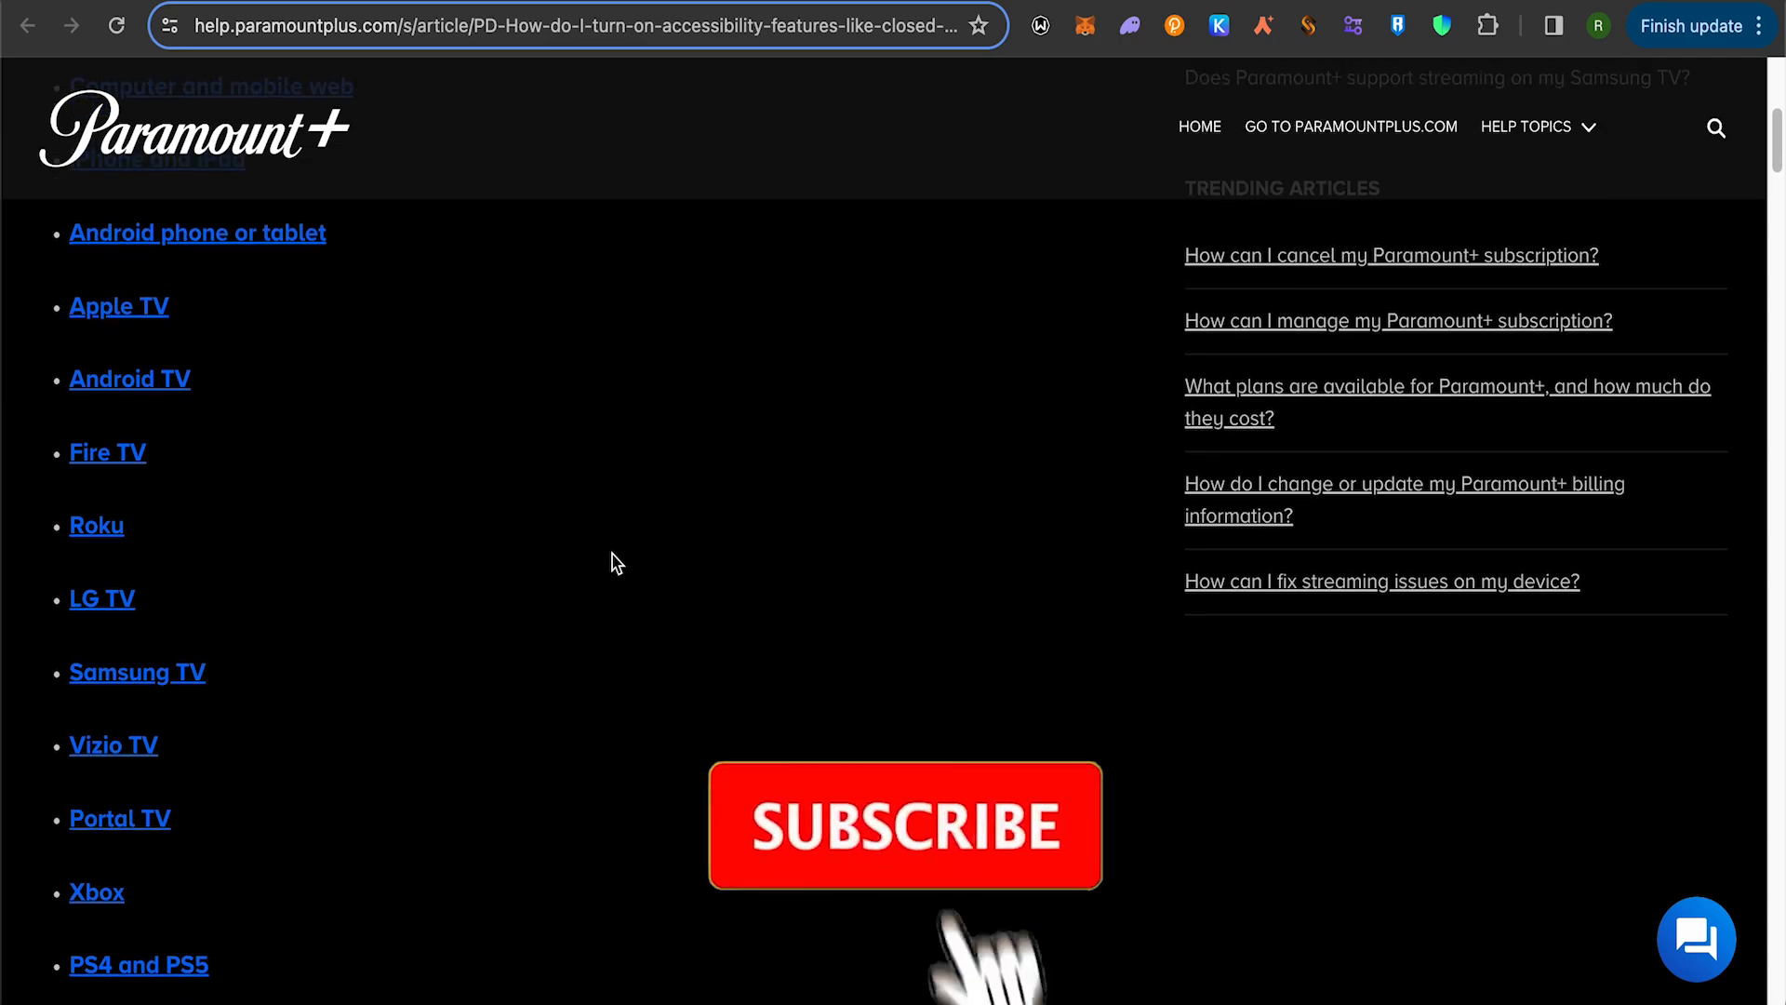
click(901, 827)
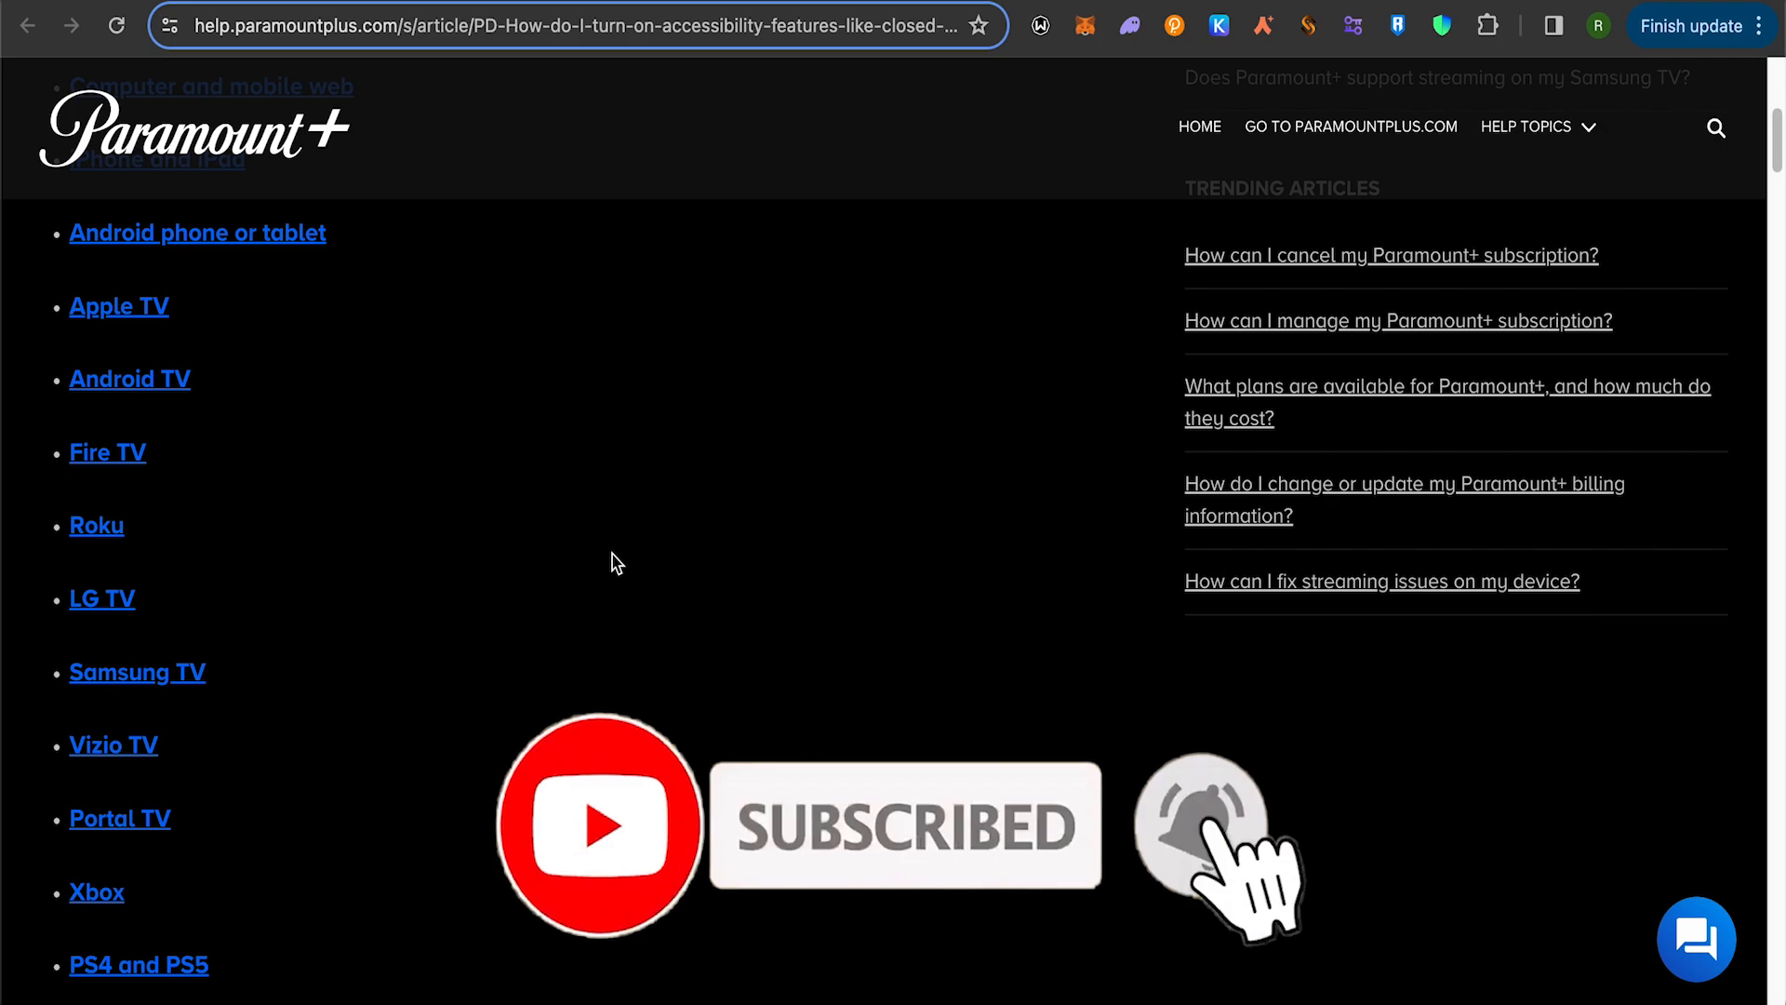